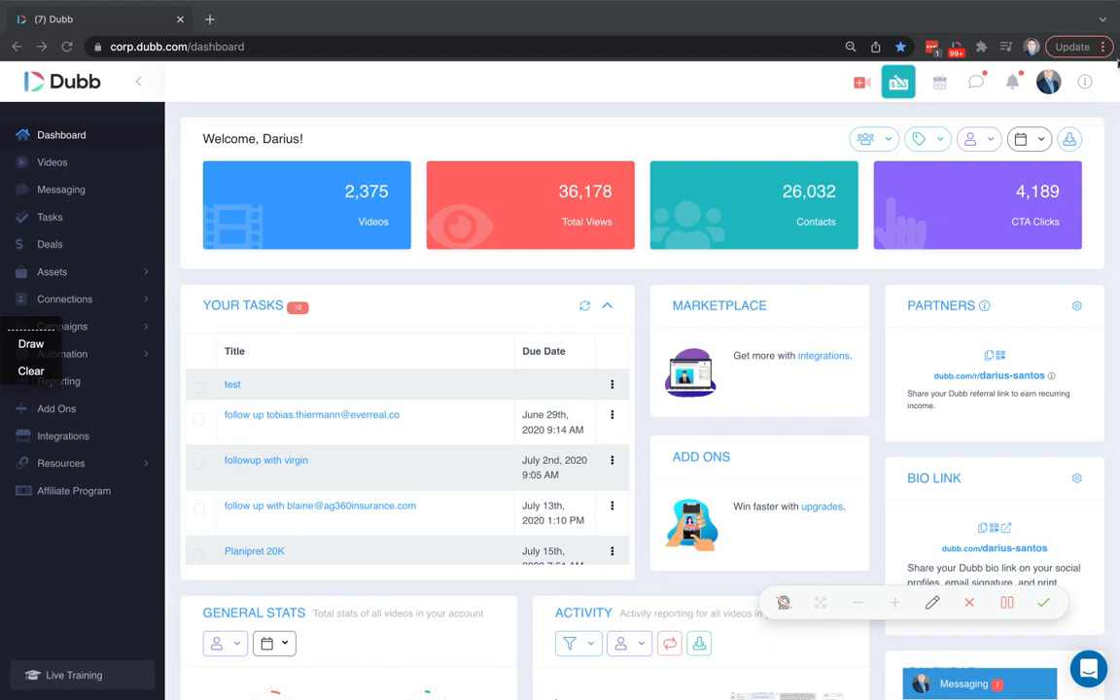
- Open Chrome's three-dot browser menu over the Dubb dashboard
{"action": "left_click", "coordinate": [1103, 47]}
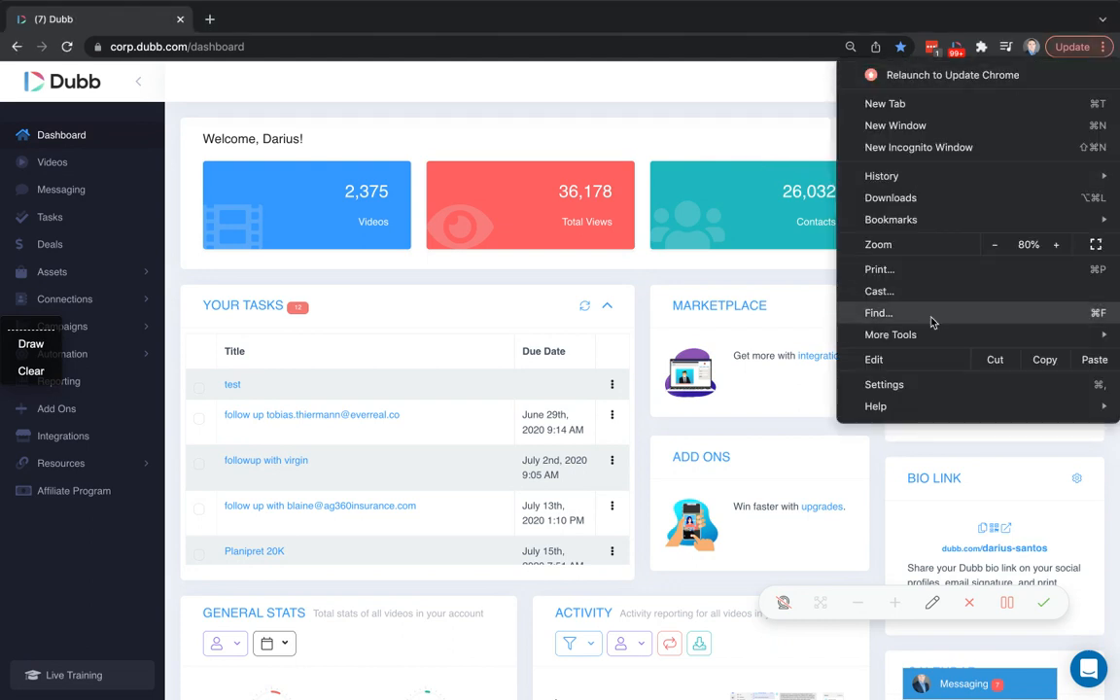
- Go to Settings > Security and Privacy > Site Settings and scroll to Permissions
{"action": "left_click", "coordinate": [884, 384]}
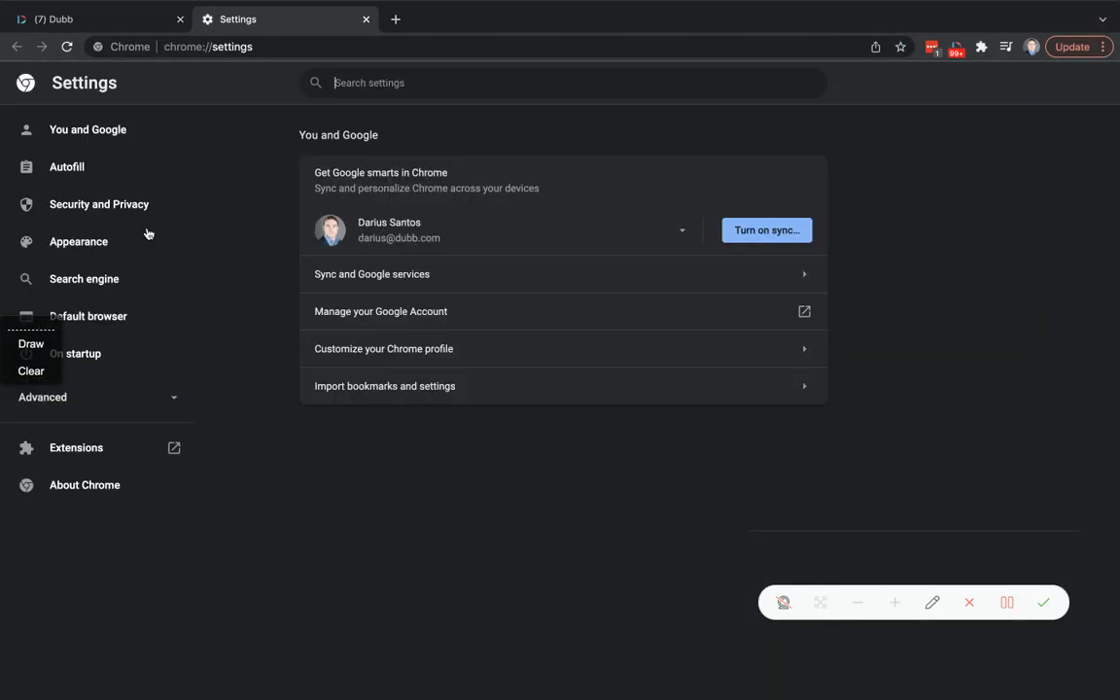
{"action": "left_click", "coordinate": [99, 204]}
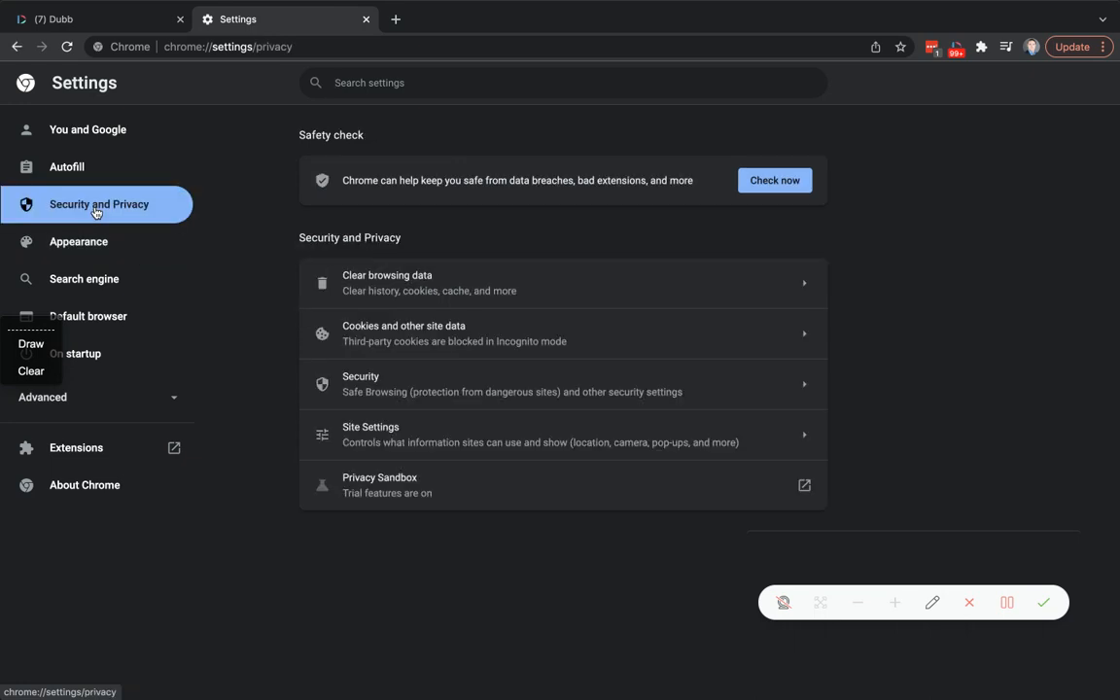
{"action": "left_click", "coordinate": [561, 433]}
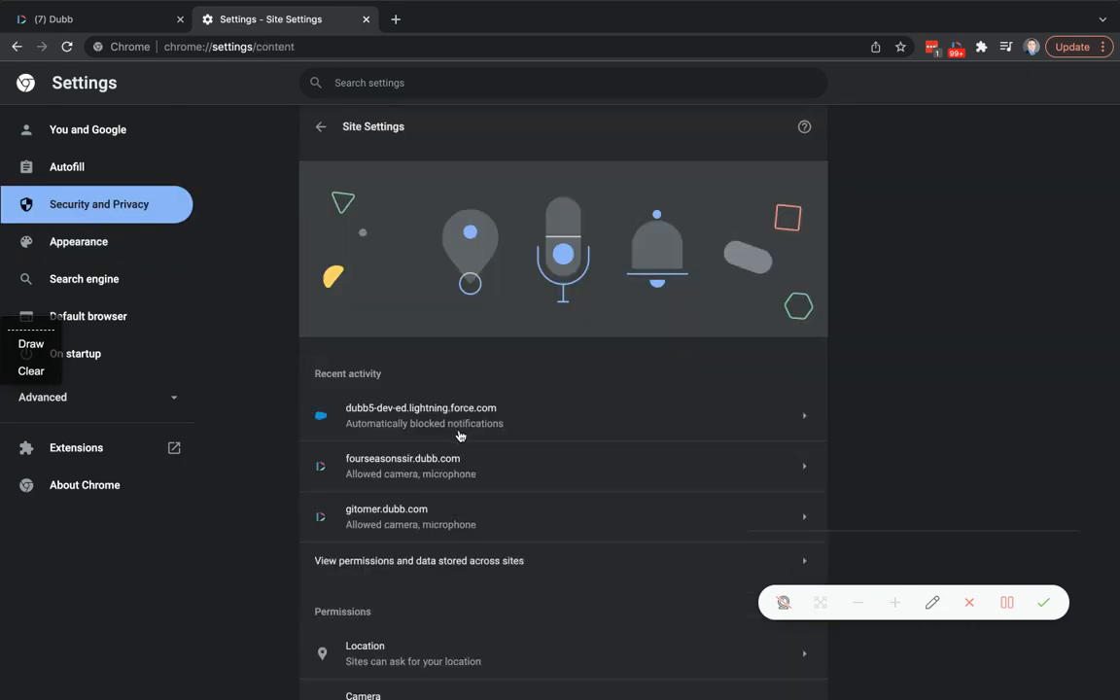
{"action": "scroll", "scroll_direction": "down", "scroll_amount": 3}
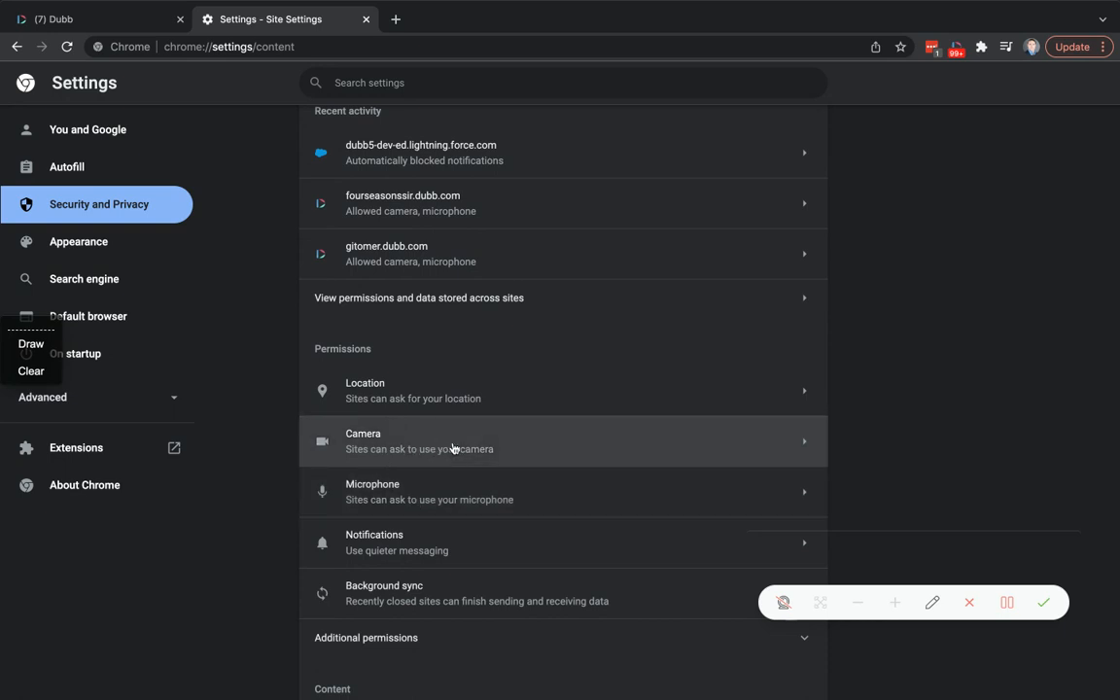
- Open the Camera permission page showing FaceTime HD Camera as the selected camera
{"action": "left_click", "coordinate": [562, 440]}
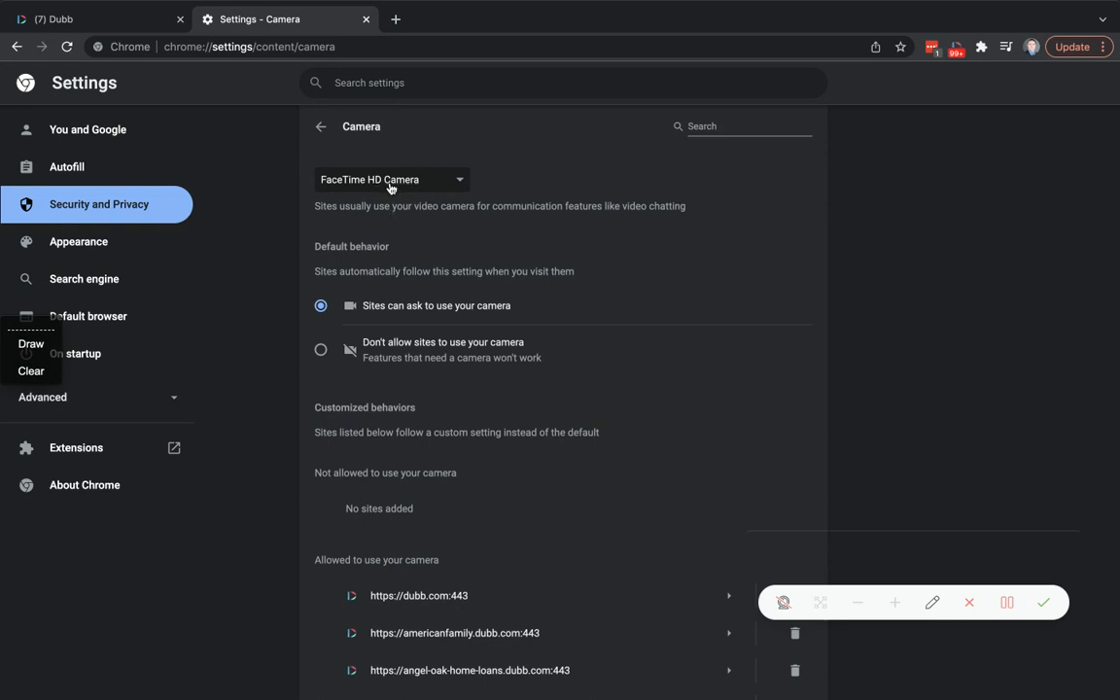
{"action": "mouse_move", "coordinate": [205, 125]}
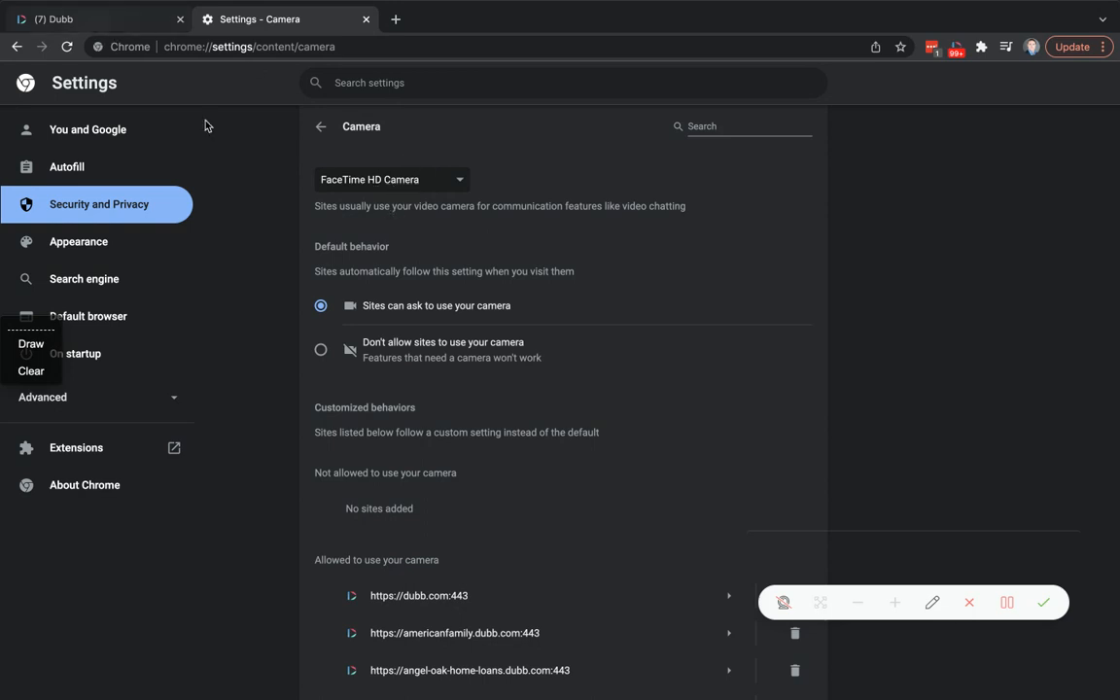
- Scroll through the Camera page to review sites allowed to use the camera
{"action": "scroll", "scroll_direction": "down", "scroll_amount": 3}
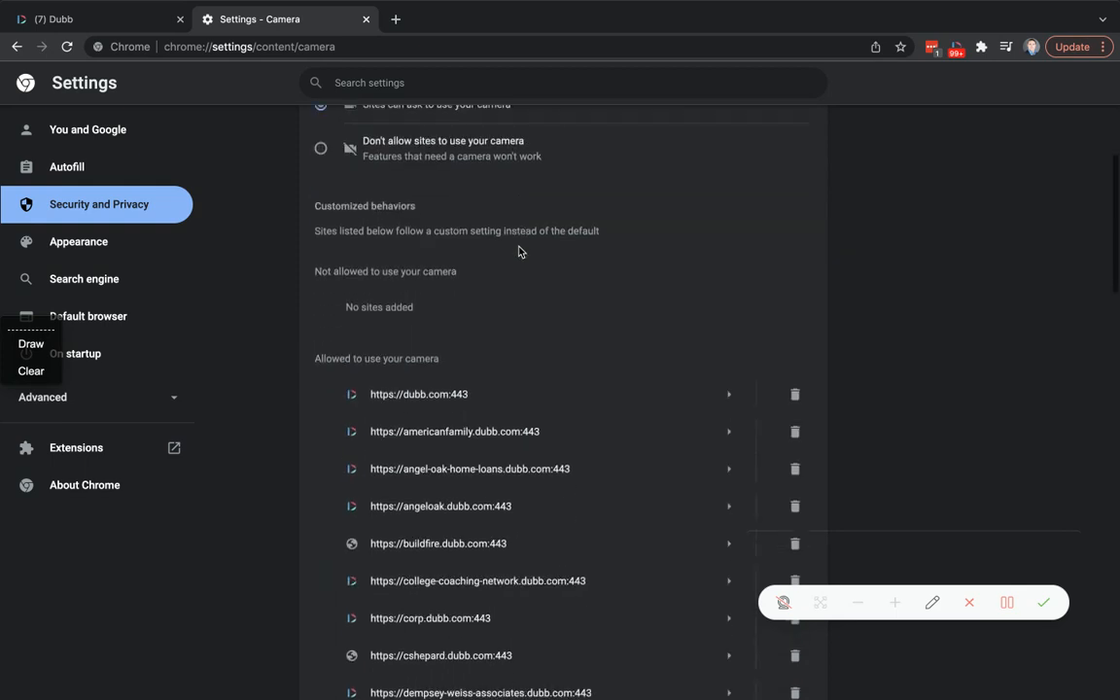
{"action": "scroll", "scroll_direction": "up", "scroll_amount": 3}
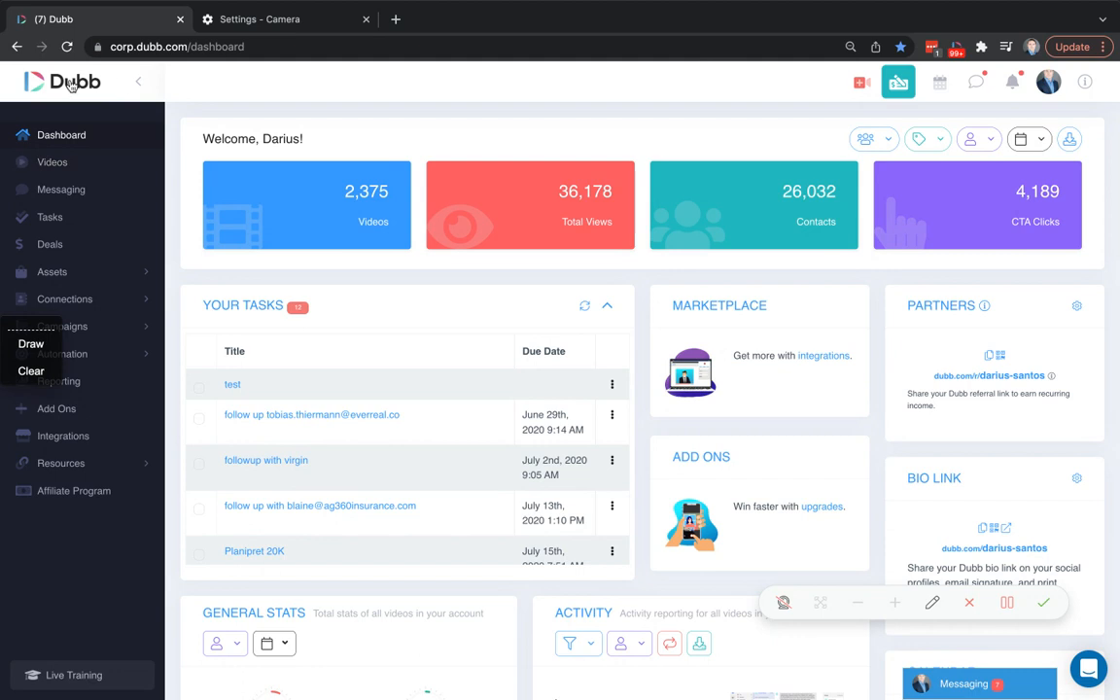
{"action": "mouse_move", "coordinate": [568, 108]}
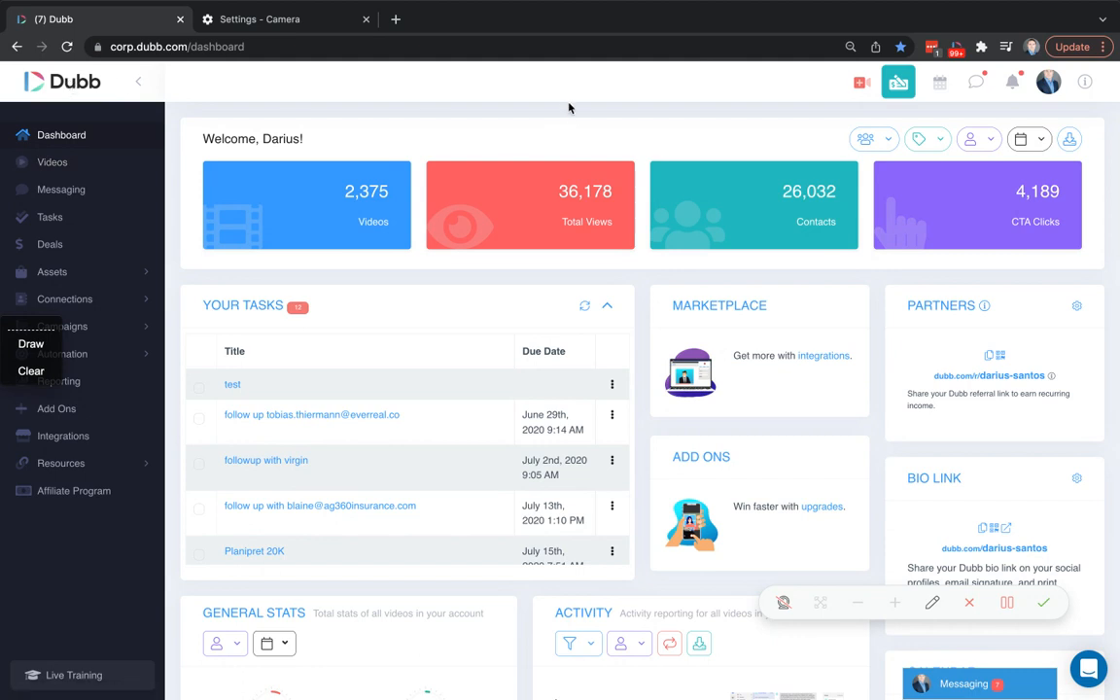
{"action": "mouse_move", "coordinate": [541, 78]}
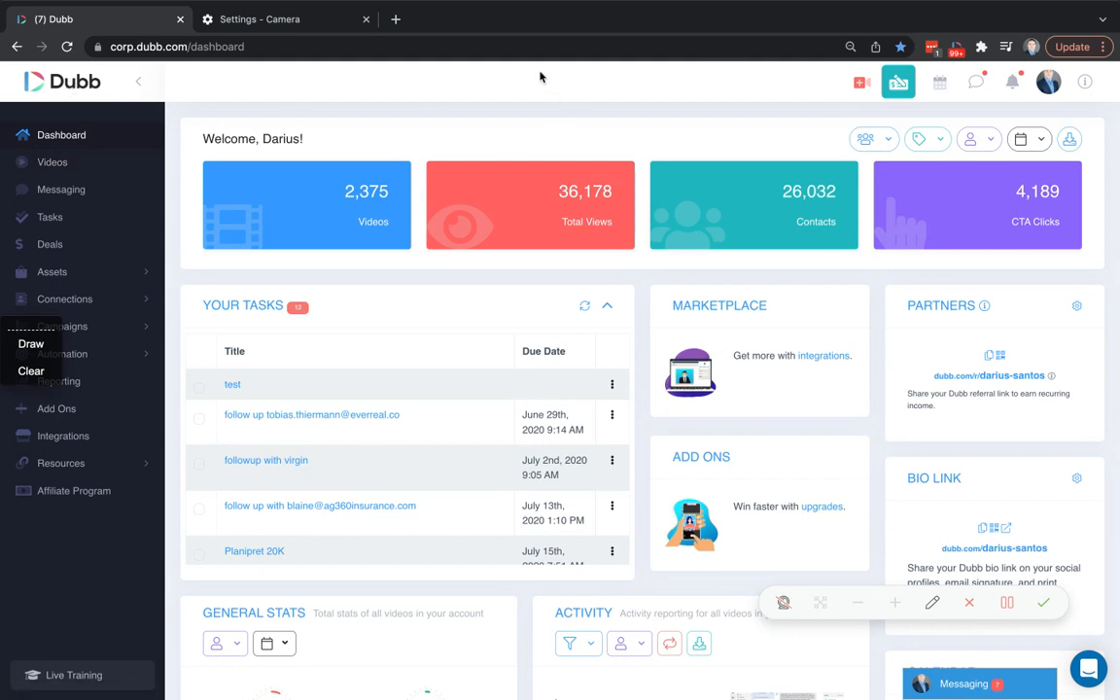
{"action": "mouse_move", "coordinate": [532, 93]}
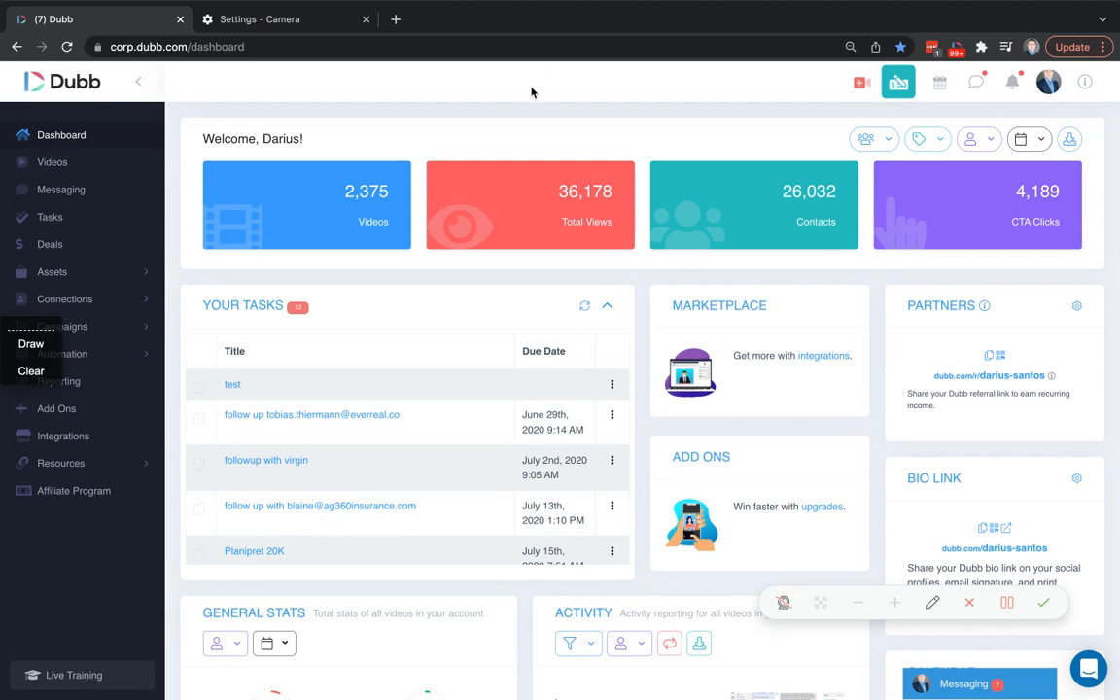
{"action": "mouse_move", "coordinate": [450, 82]}
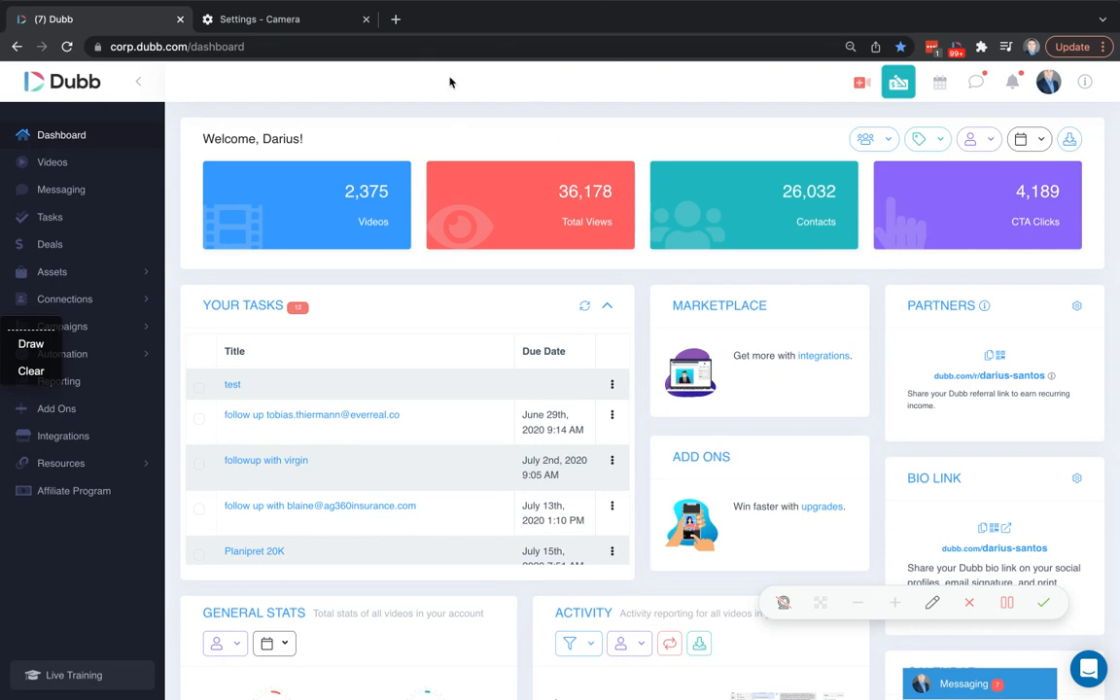
{"action": "mouse_move", "coordinate": [544, 538]}
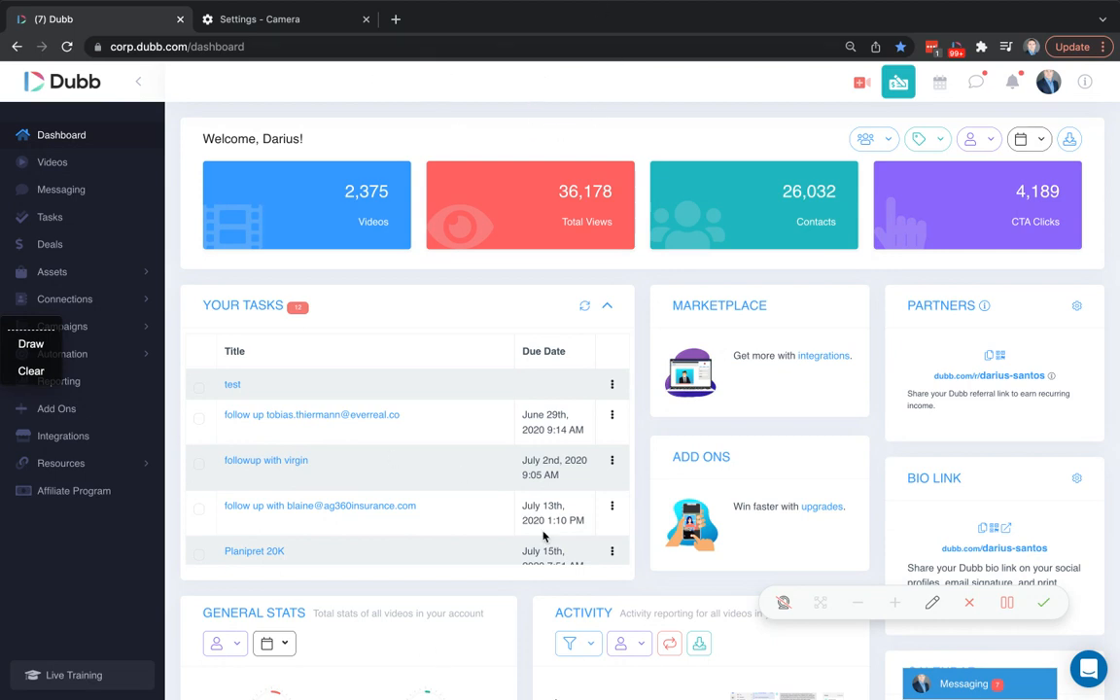